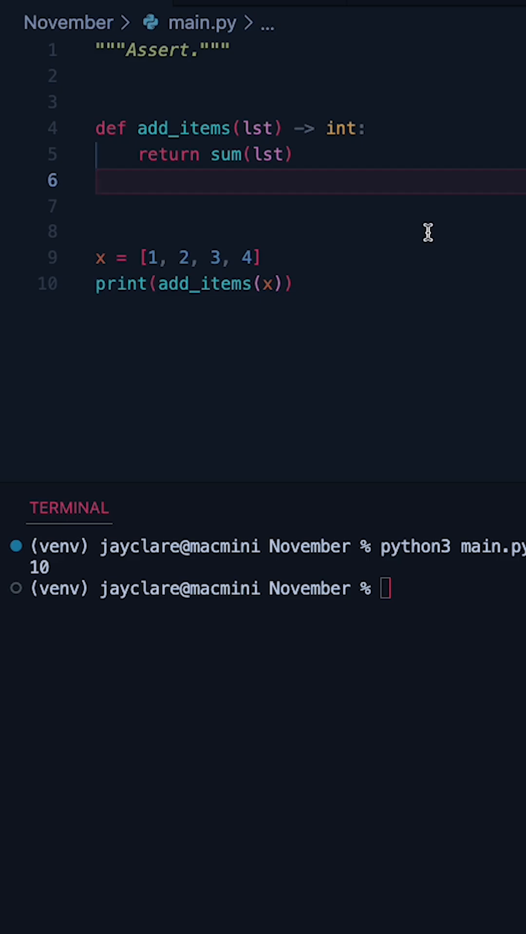
{"action": "mouse_move", "coordinate": [335, 180]}
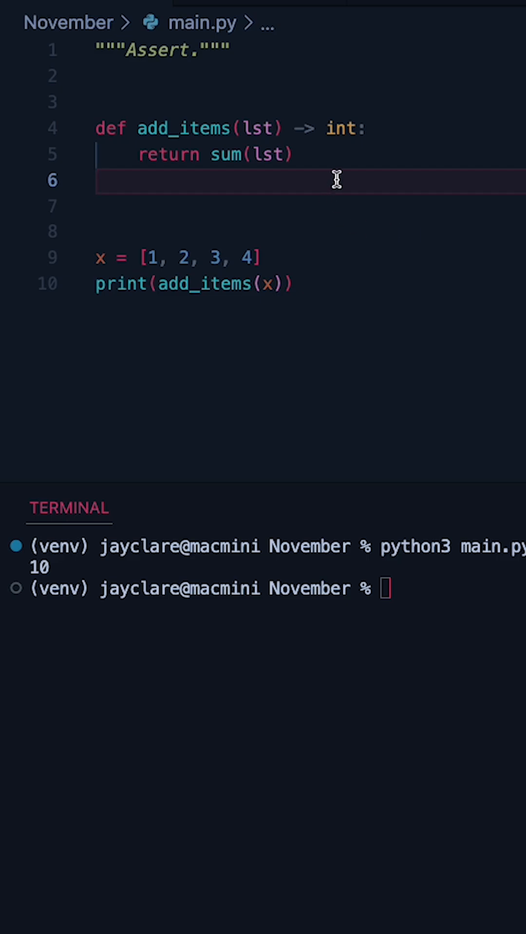
- Start add_items with the line assert len(lst) > 0 after the def line
{"action": "left_click", "coordinate": [369, 128]}
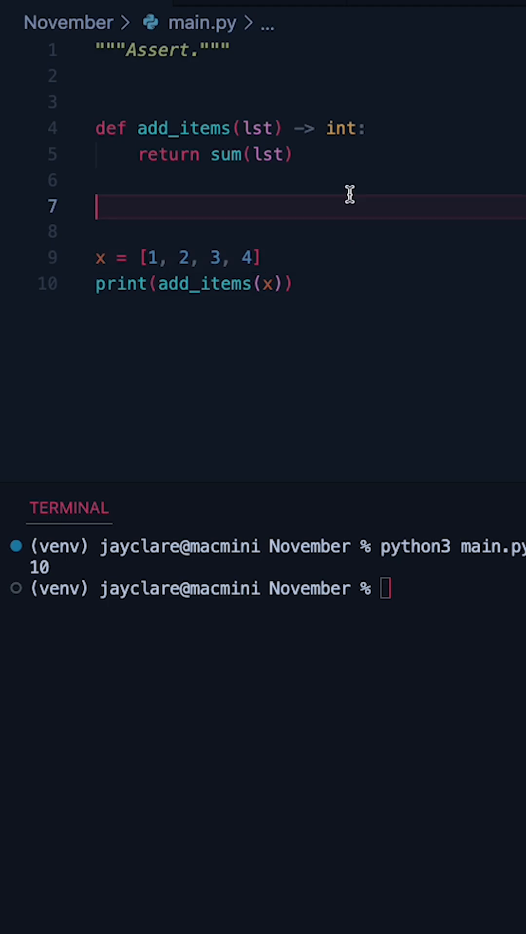
{"action": "left_click", "coordinate": [367, 128]}
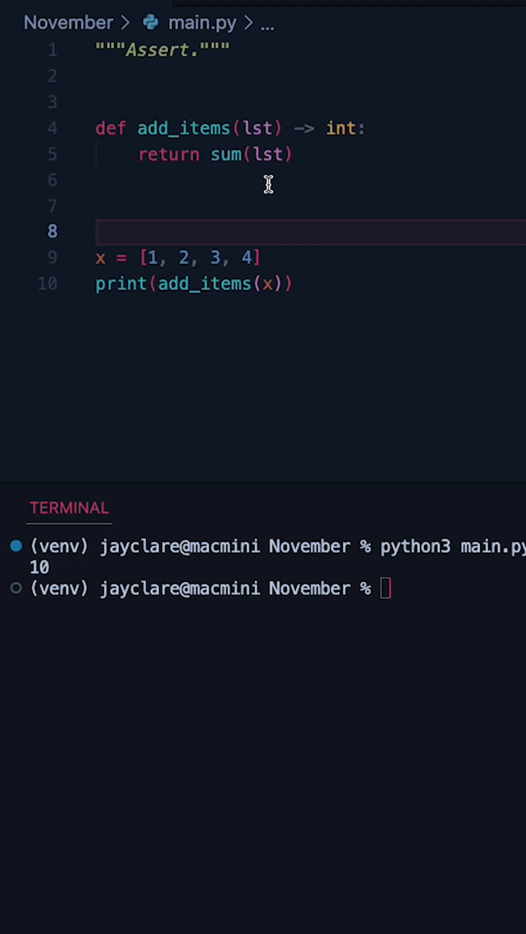
{"action": "left_click", "coordinate": [435, 128]}
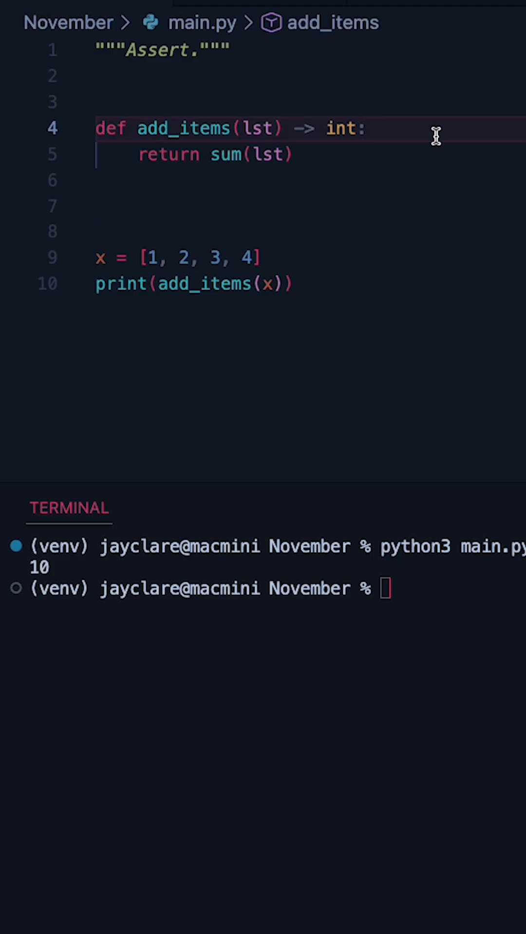
{"action": "type", "text": "asset"}
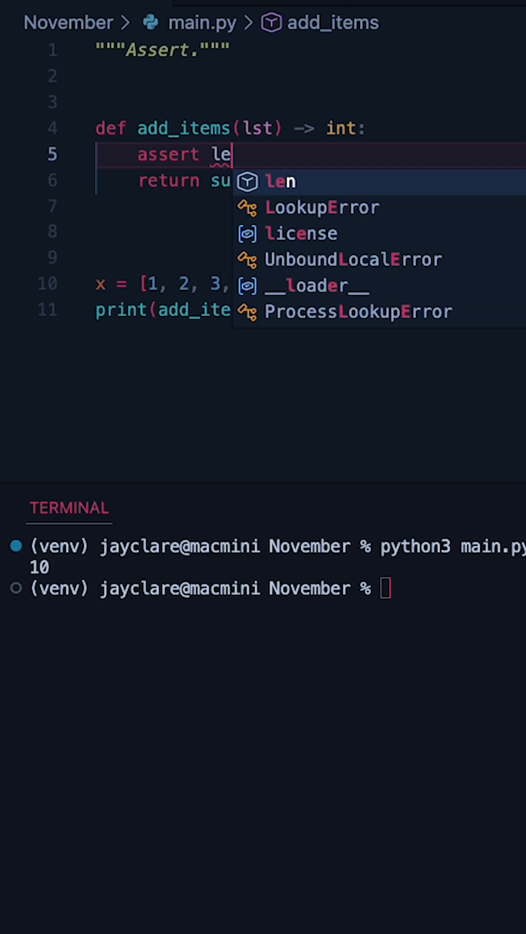
{"action": "type", "text": "n(lst) )"}
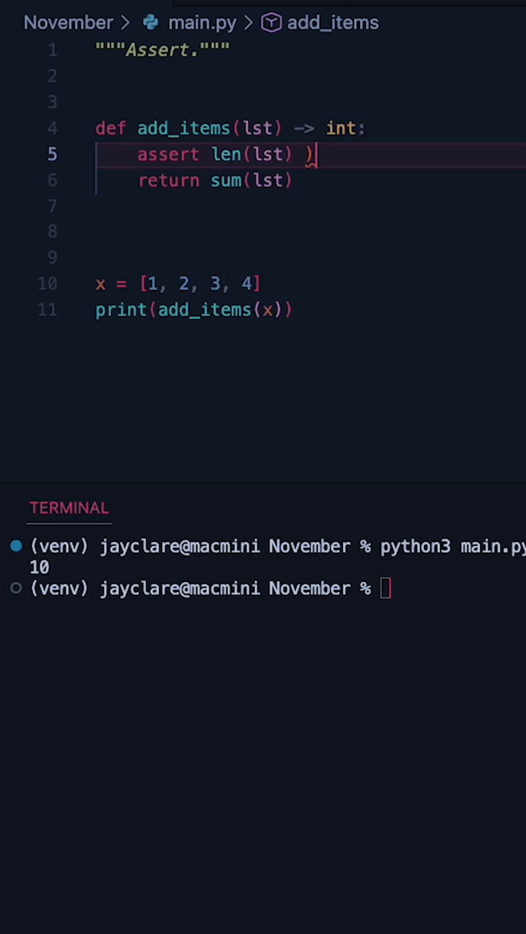
{"action": "type", "text": "> 0,"}
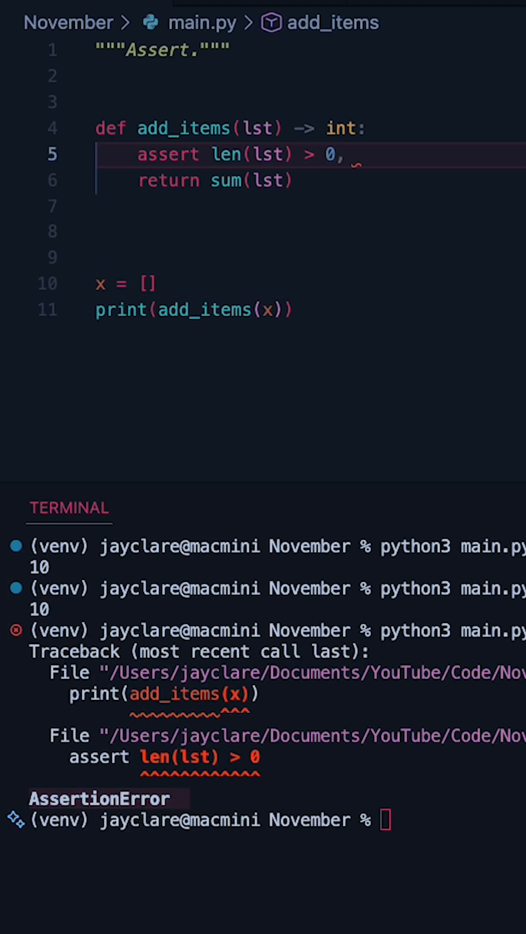
- Add the "oops!" message to the assert and select it
{"action": "type", "text": "\"oop\""}
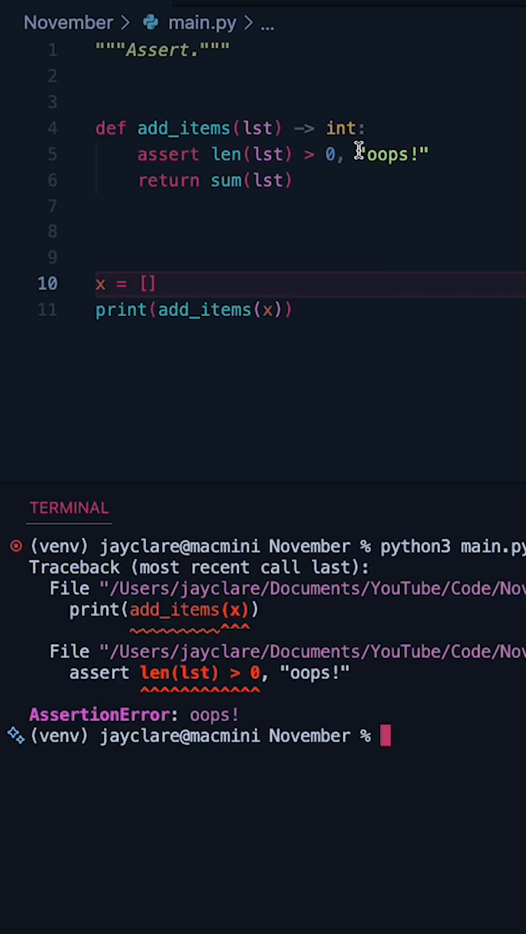
{"action": "double_click", "coordinate": [393, 154]}
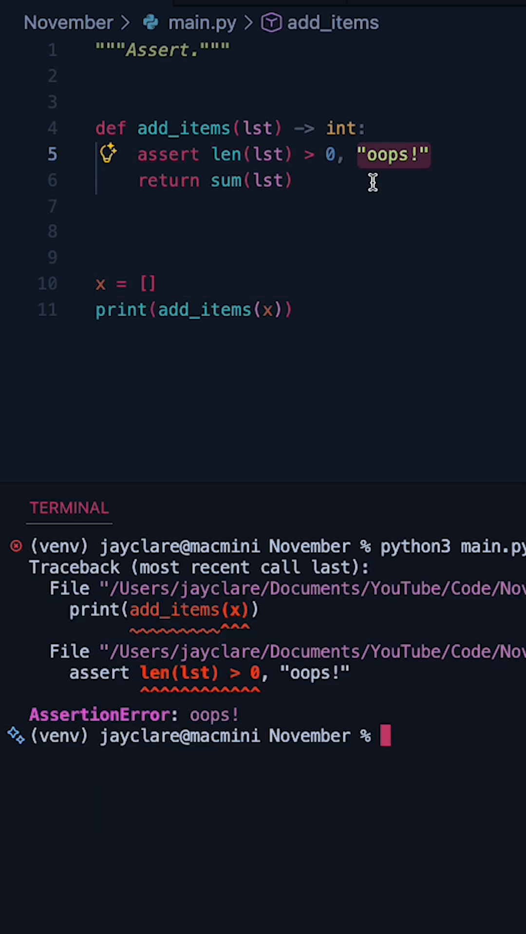